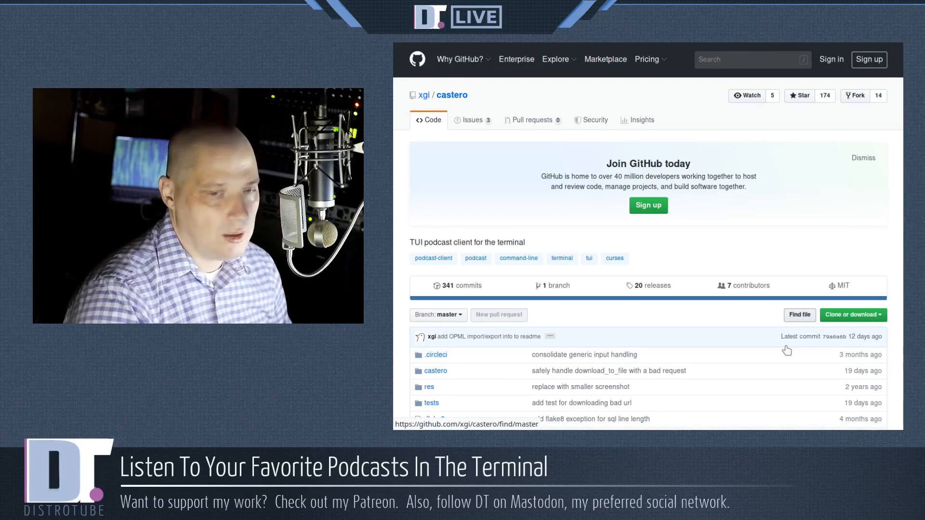
- Scroll the README past the screenshot, Installation and Dependencies down to the Usage commands list
{"action": "scroll", "scroll_direction": "down", "scroll_amount": 3}
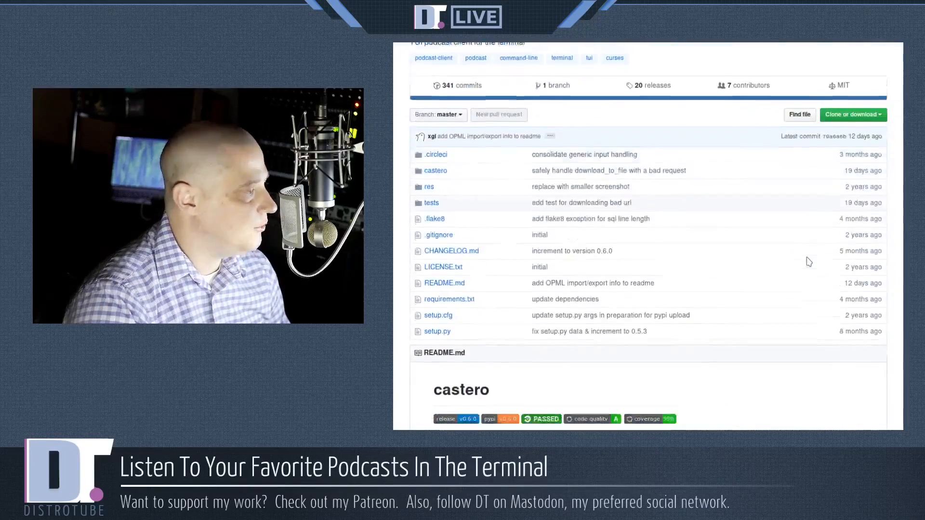
{"action": "scroll", "scroll_direction": "down", "scroll_amount": 3}
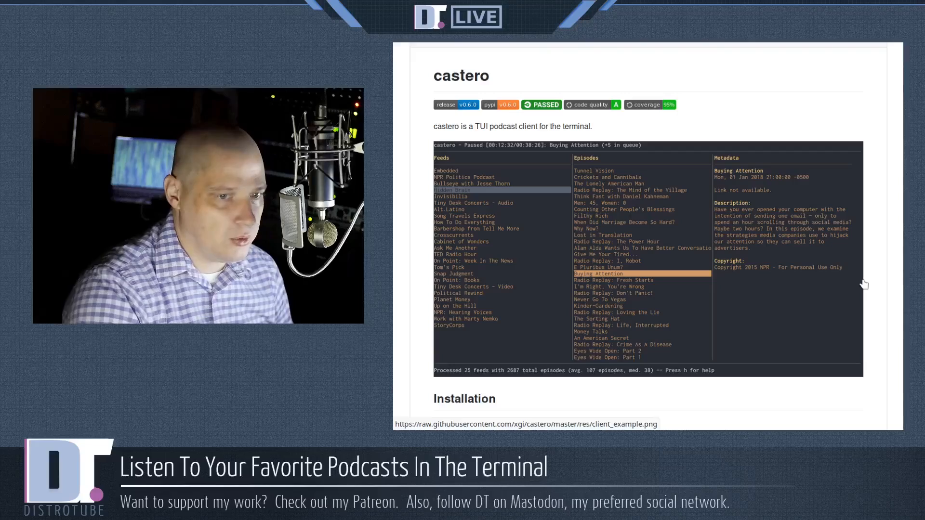
{"action": "scroll", "scroll_direction": "down", "scroll_amount": 3}
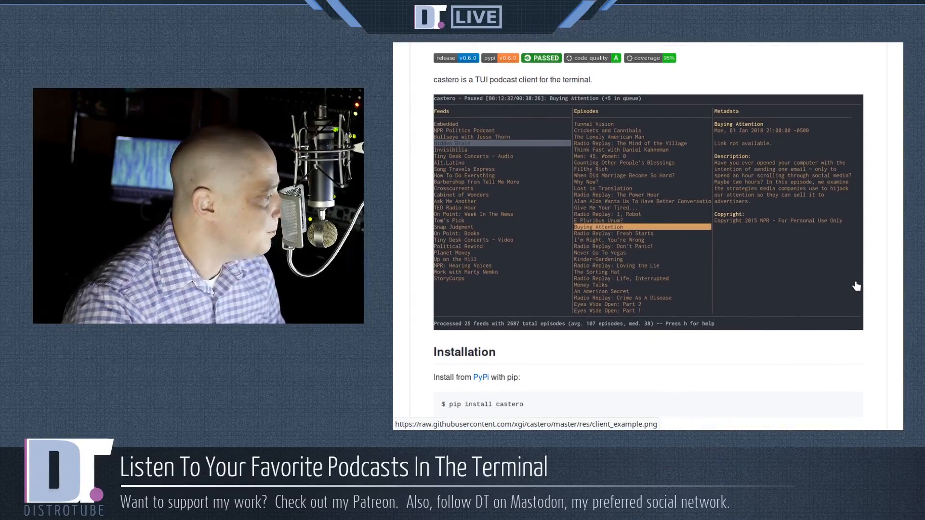
{"action": "scroll", "scroll_direction": "down", "scroll_amount": 3}
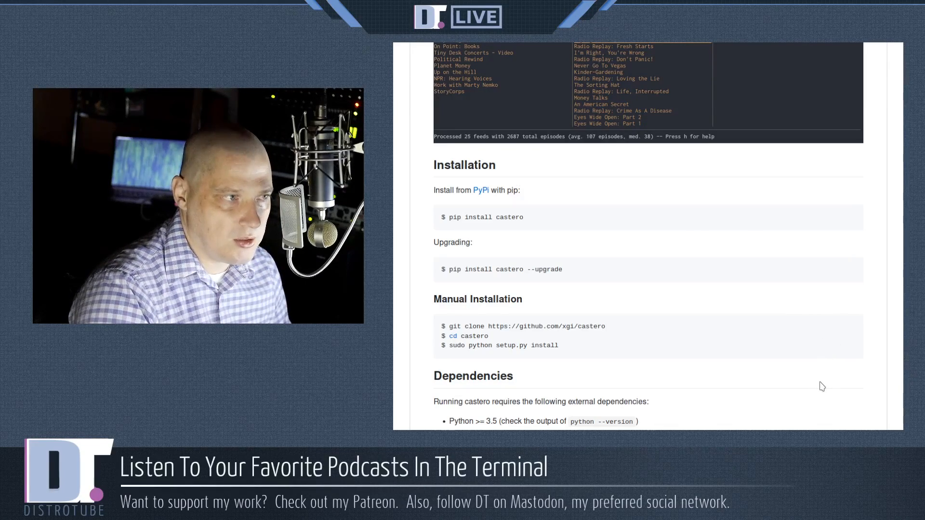
{"action": "scroll", "scroll_direction": "down", "scroll_amount": 3}
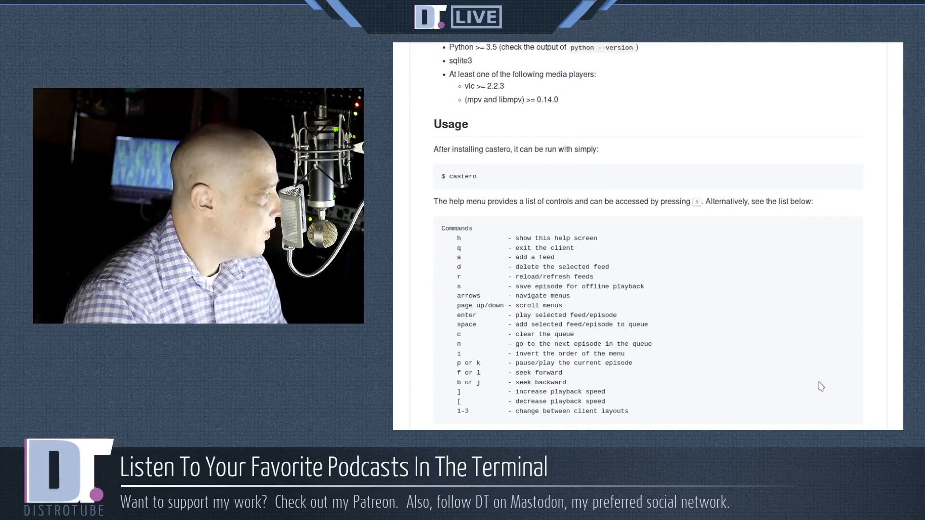
{"action": "scroll", "scroll_direction": "down", "scroll_amount": 3}
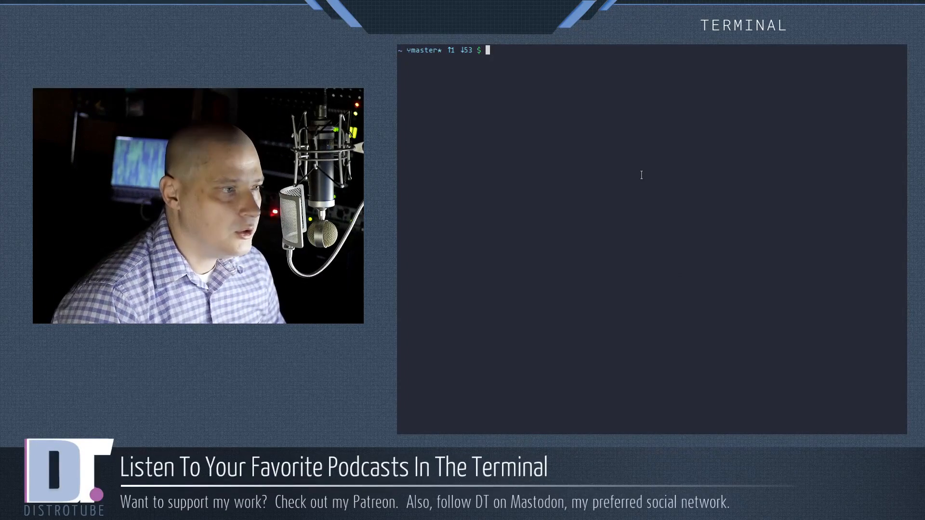
- Launch castero from the terminal so its feeds and Going Linux episodes load
{"action": "type", "text": "castero"}
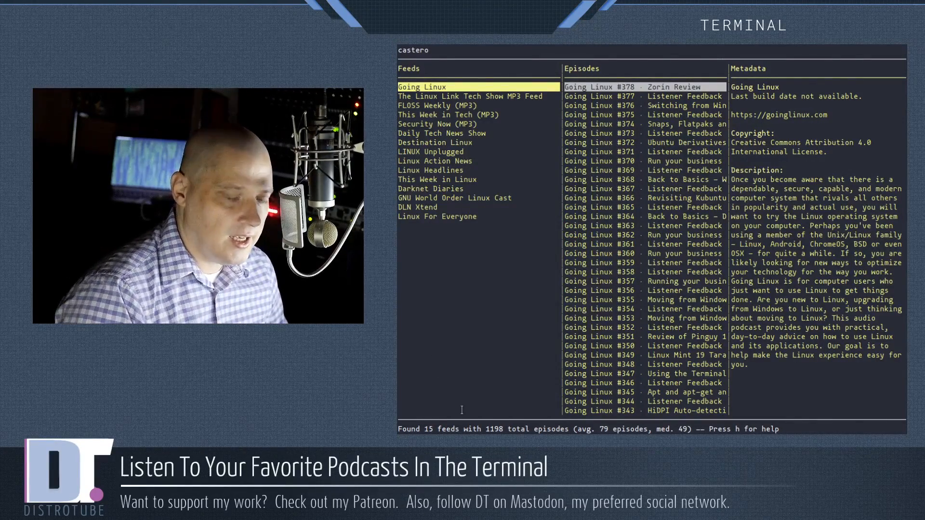
{"action": "key", "text": "a"}
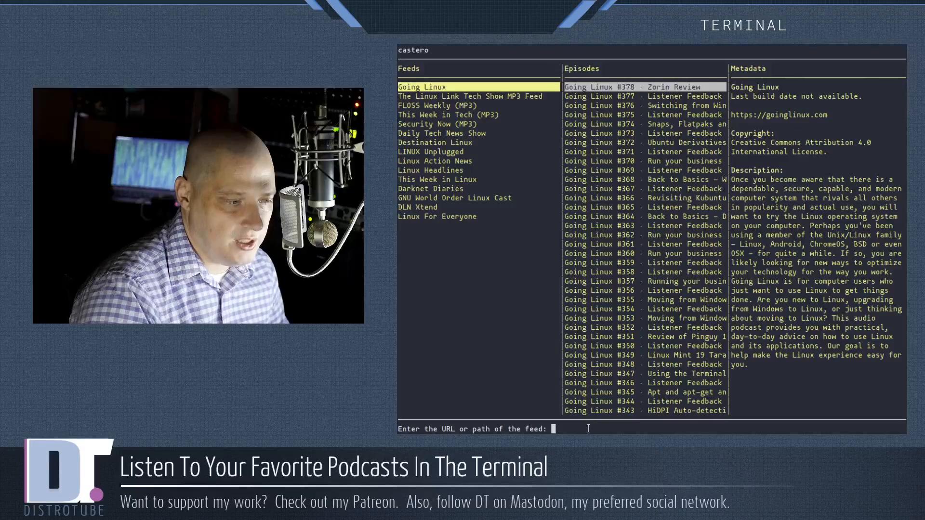
{"action": "type", "text": "http://podcasts.joerogan.net/feed"}
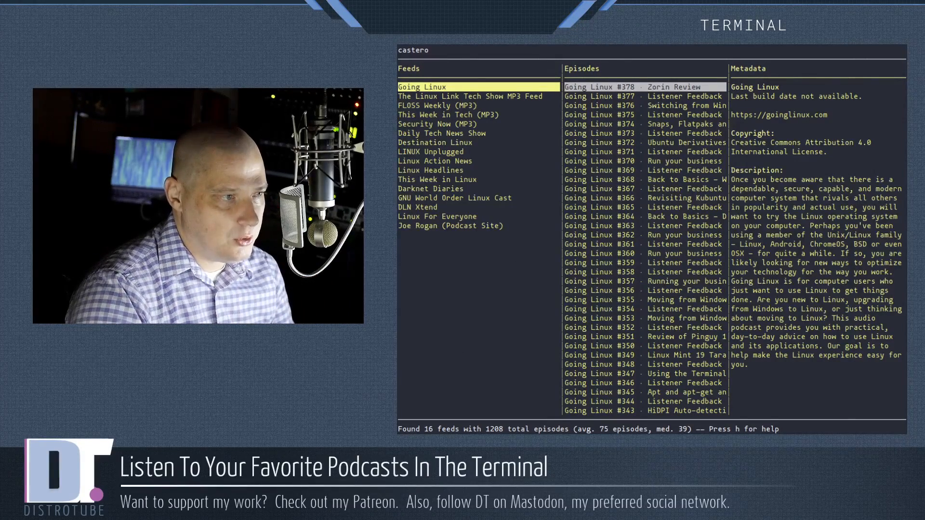
- Select the Joe Rogan feed and load its Edward Snowden episode into the player
{"action": "left_click", "coordinate": [435, 143]}
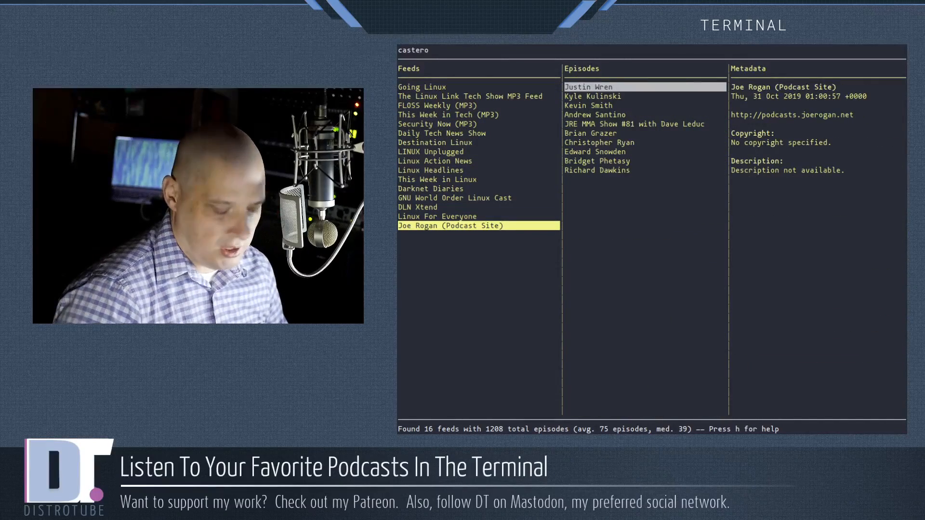
{"action": "left_click", "coordinate": [588, 86]}
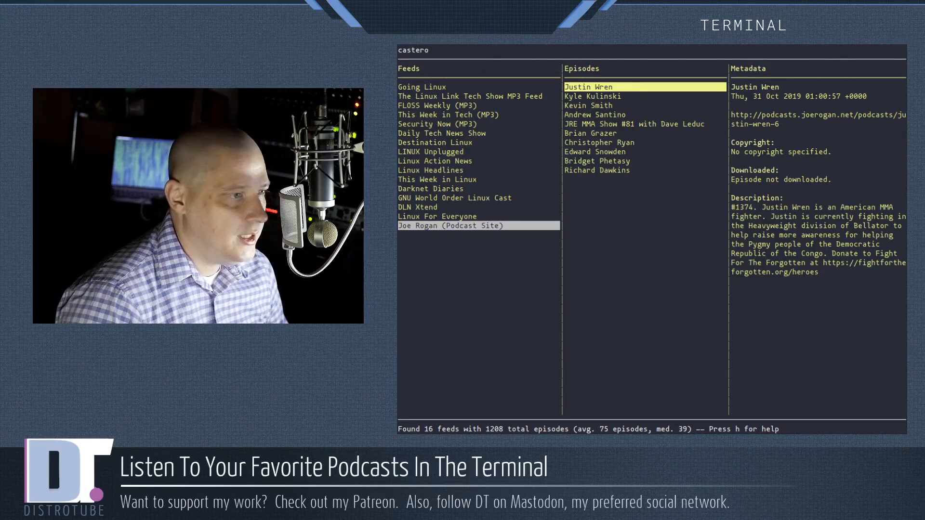
{"action": "left_click", "coordinate": [593, 151]}
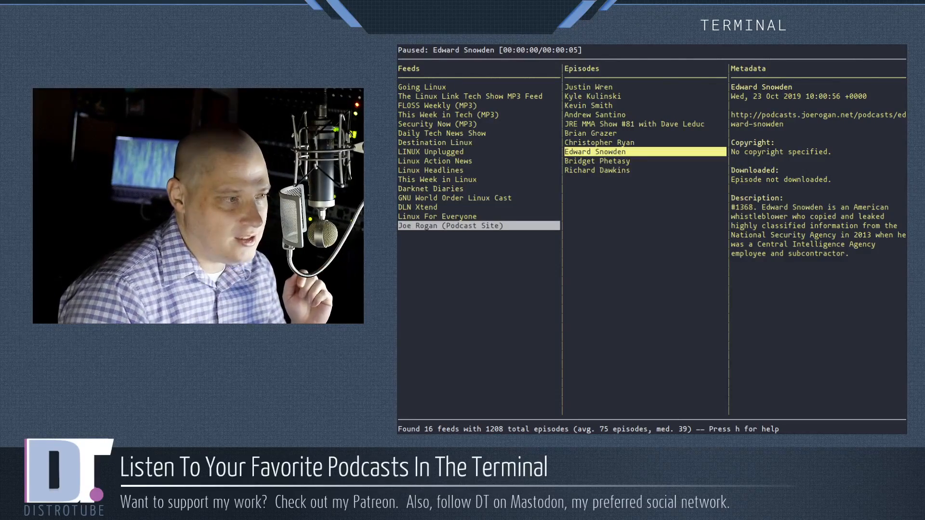
{"action": "key", "text": "h"}
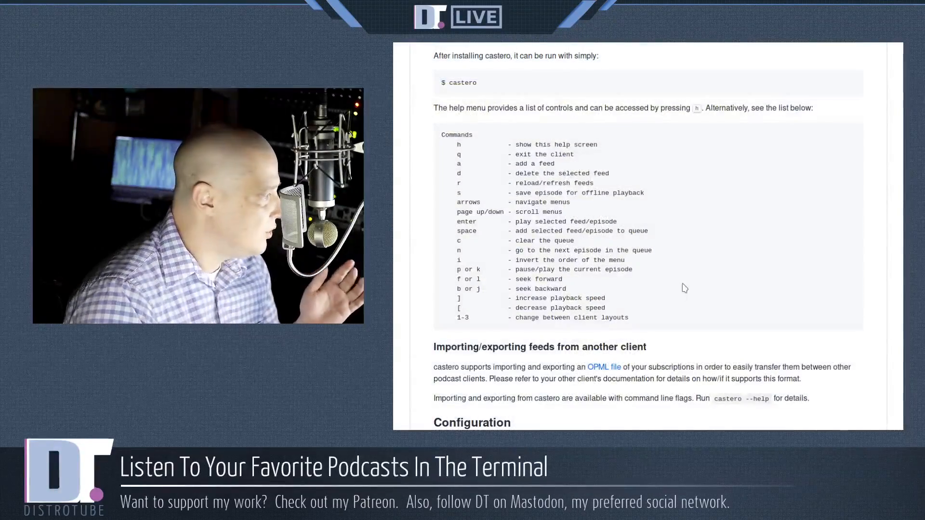
{"action": "mouse_move", "coordinate": [680, 300]}
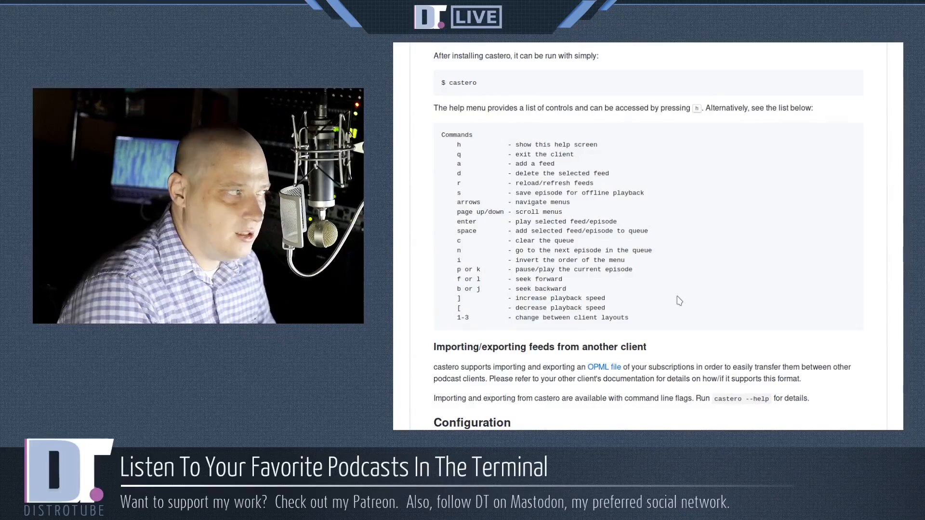